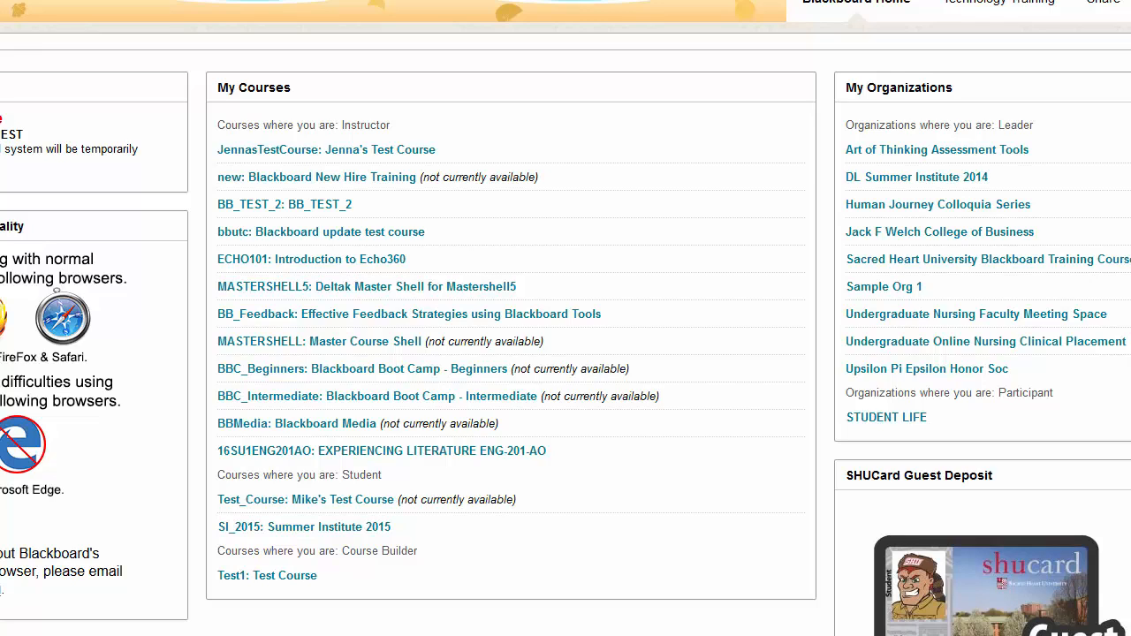
pyautogui.moveTo(362, 156)
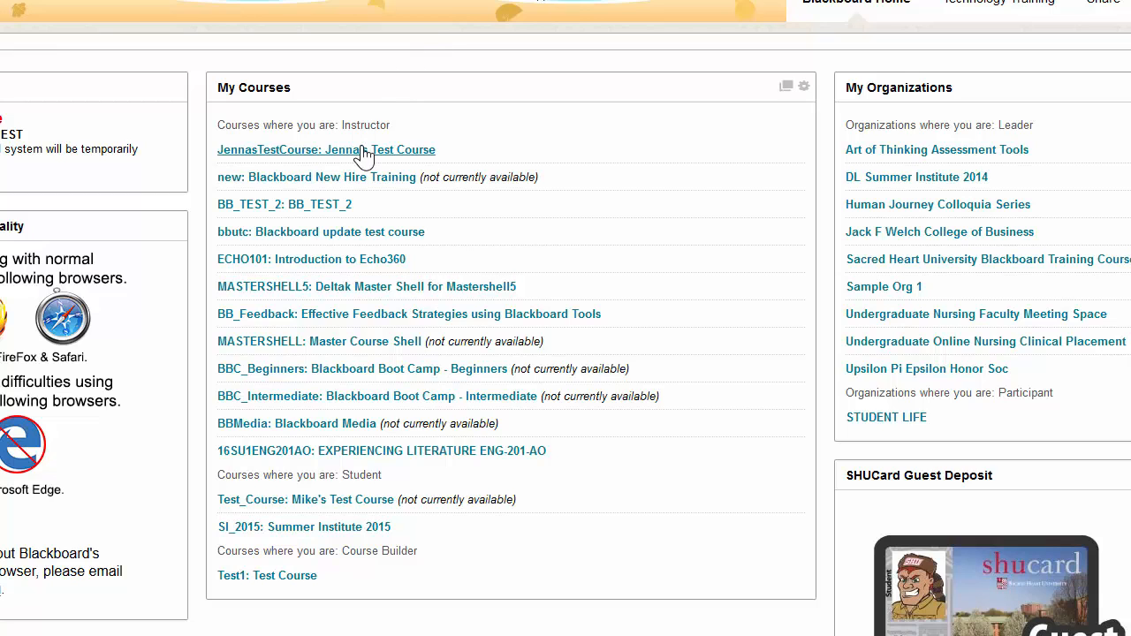
# - Navigate from Jenna's Test Course to its discussion board and into the ABOUT DISCUSSIONS forum
pyautogui.click(325, 149)
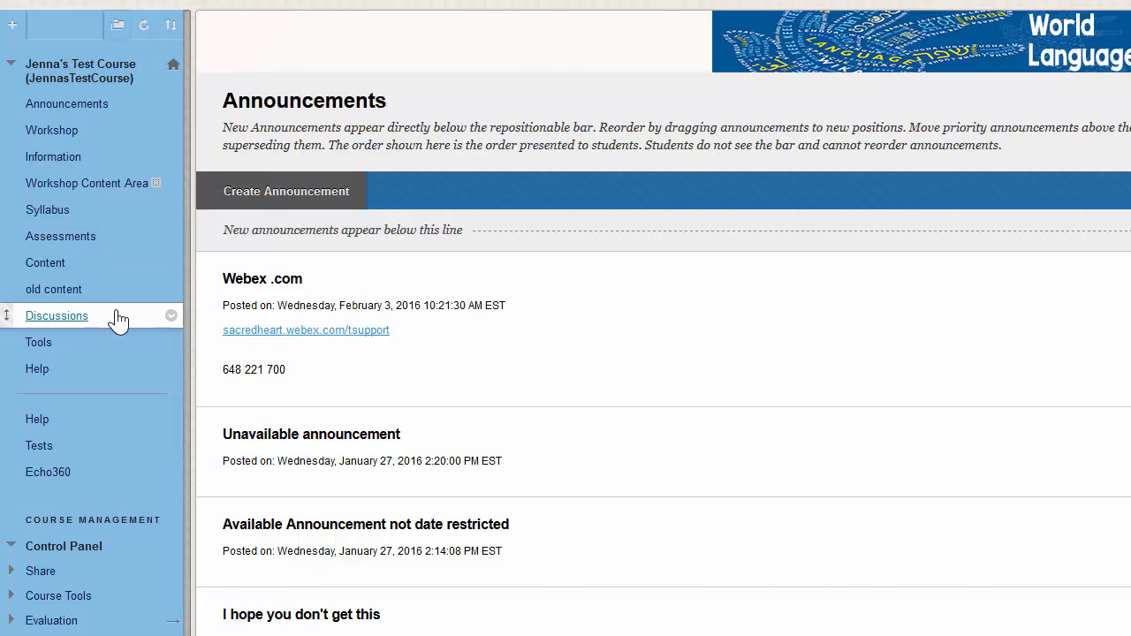
pyautogui.click(57, 315)
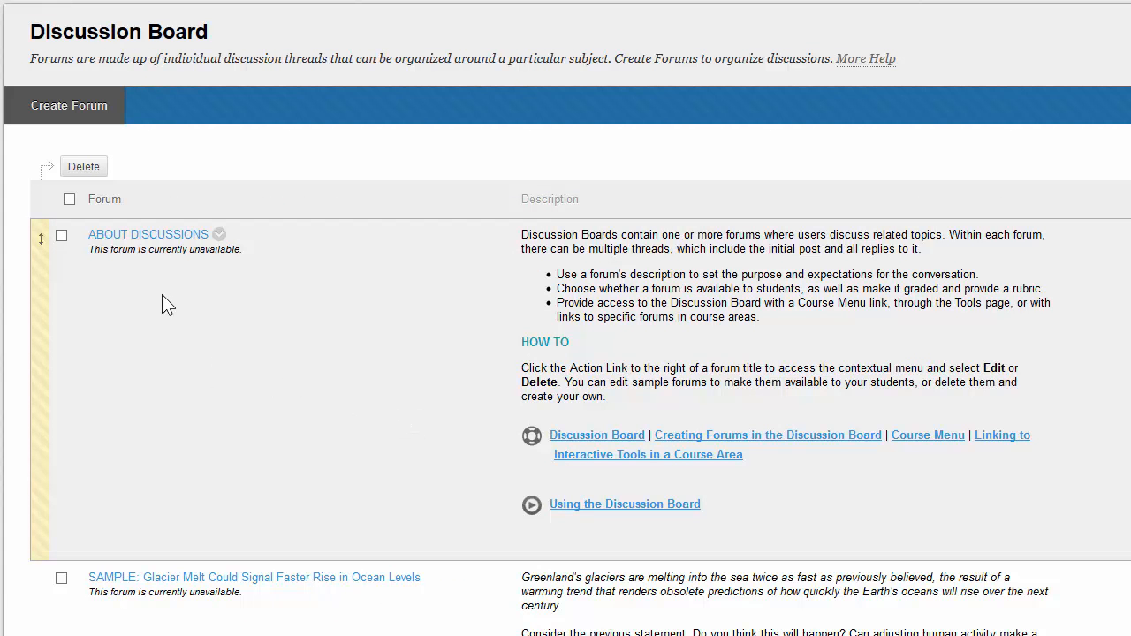
pyautogui.moveTo(157, 239)
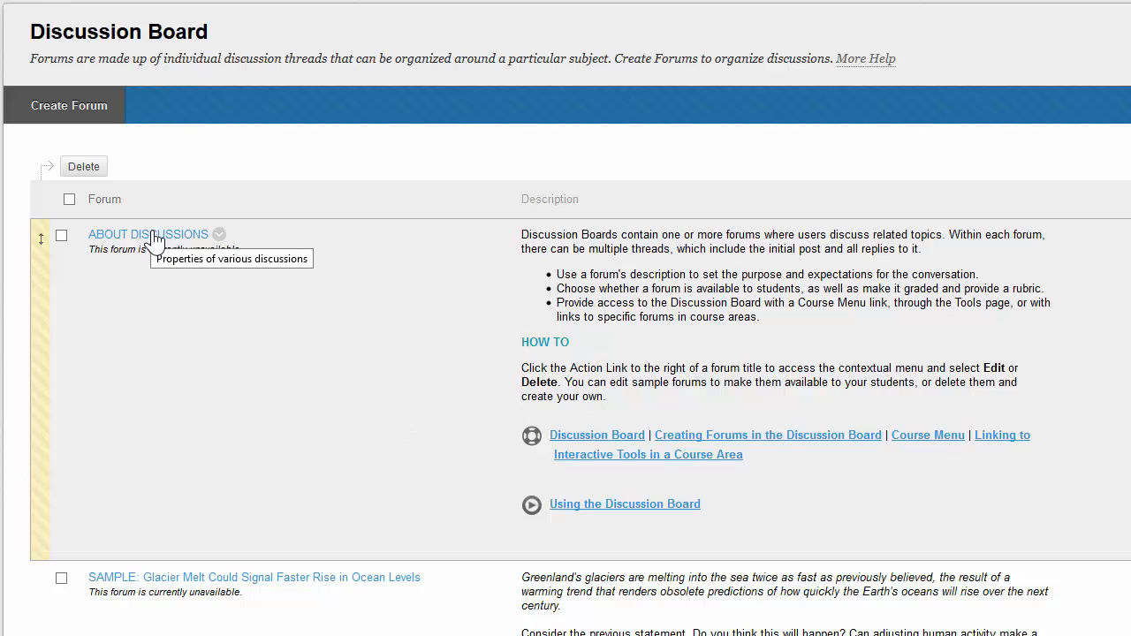
pyautogui.click(145, 233)
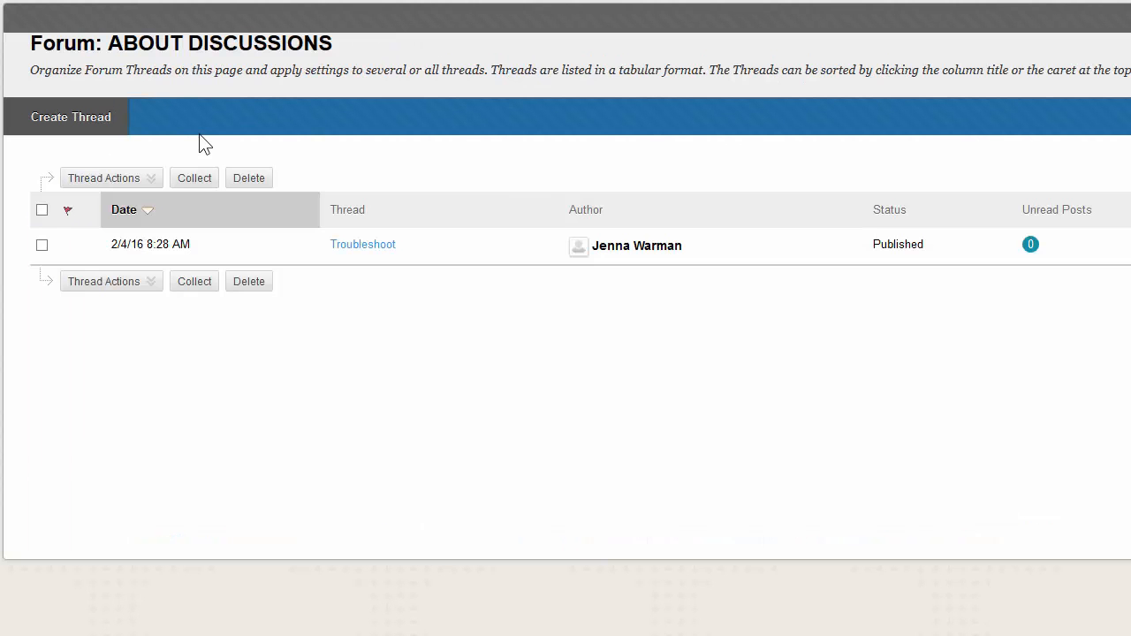
# - Create a new thread titled 'My Post' with the editor's full formatting toolbar shown
pyautogui.click(71, 116)
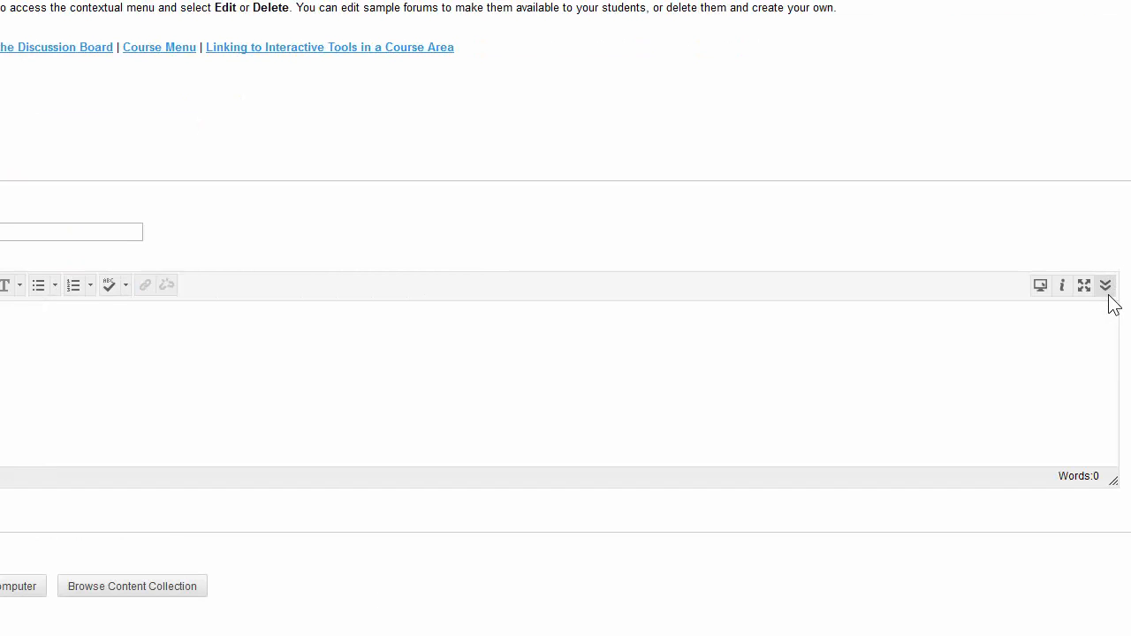
pyautogui.moveTo(1107, 284)
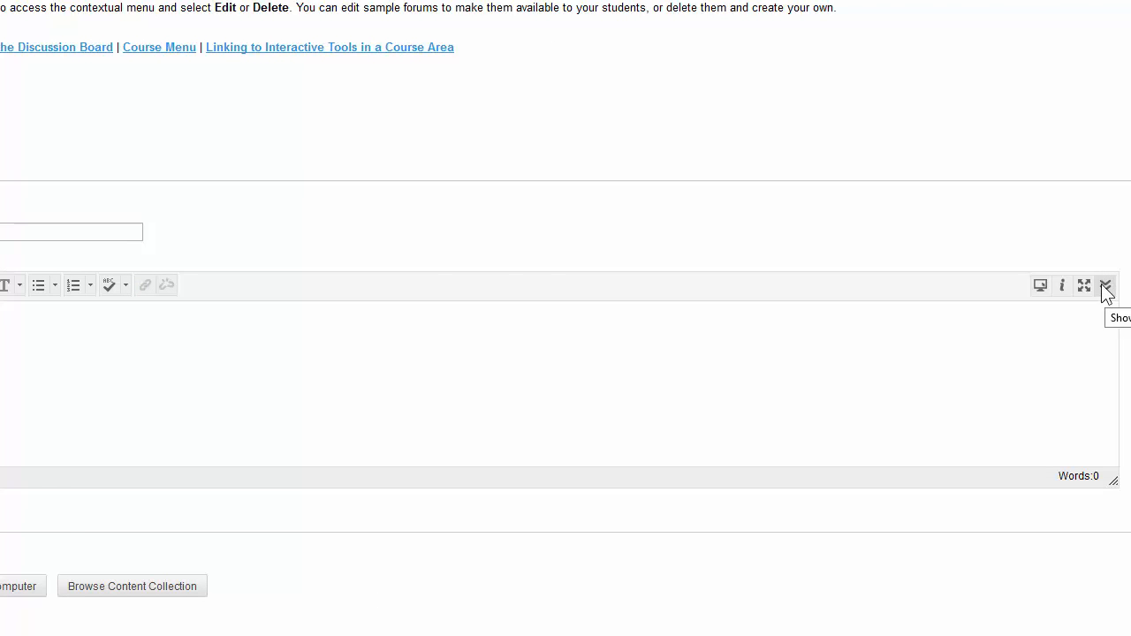
pyautogui.click(1107, 284)
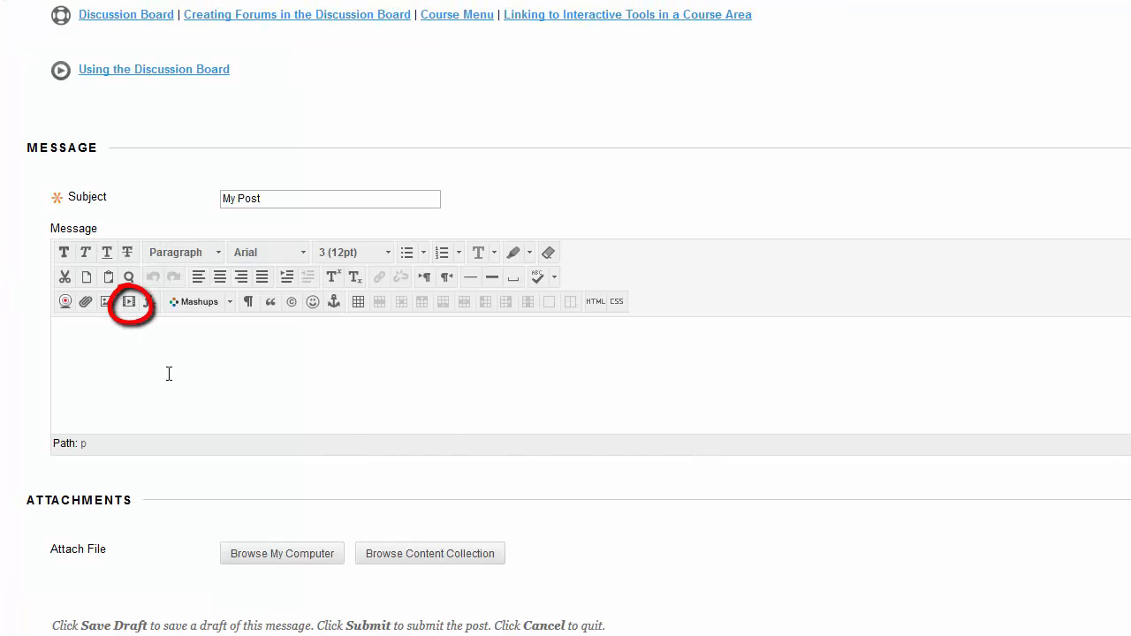
pyautogui.moveTo(127, 300)
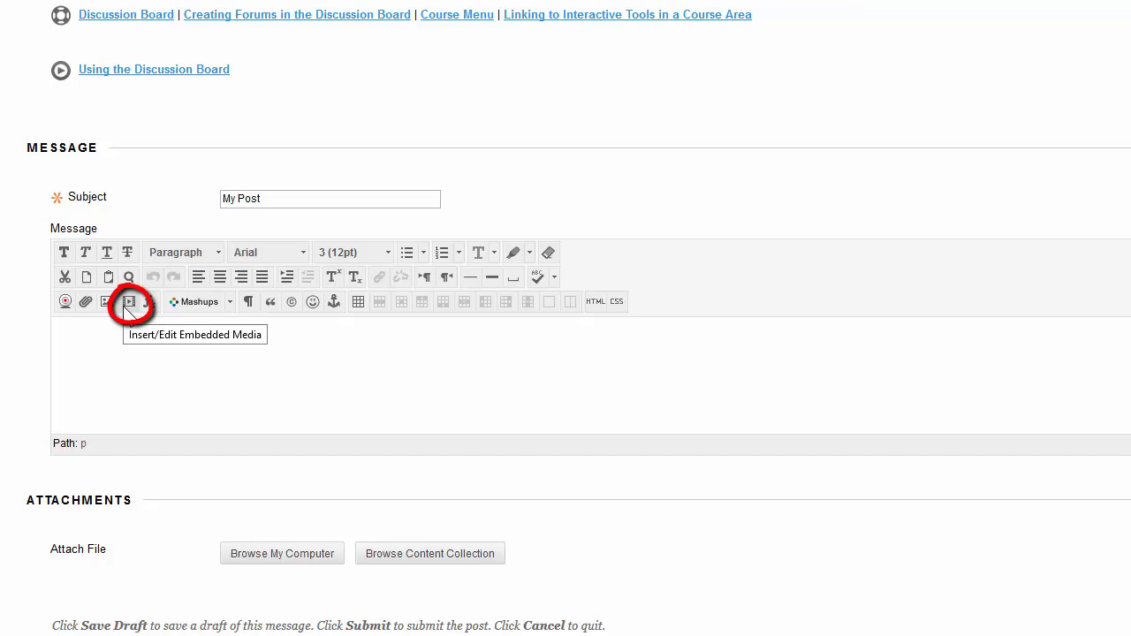
# - Bring up the Embedded Media dialog for the message, then switch to YouTube's home page
pyautogui.click(129, 301)
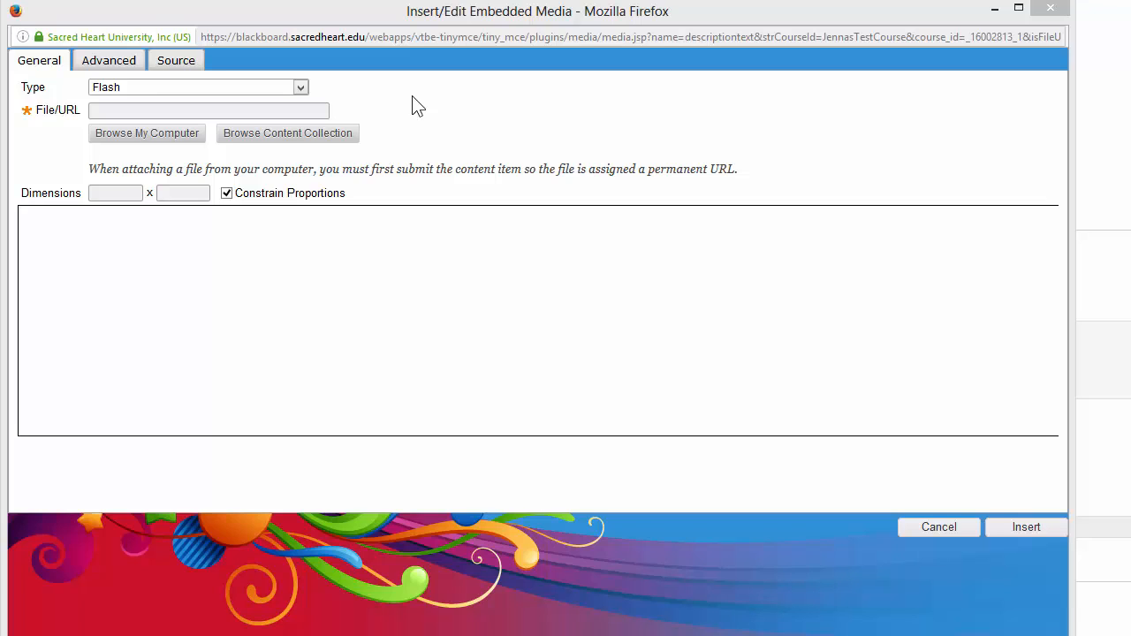
pyautogui.click(201, 109)
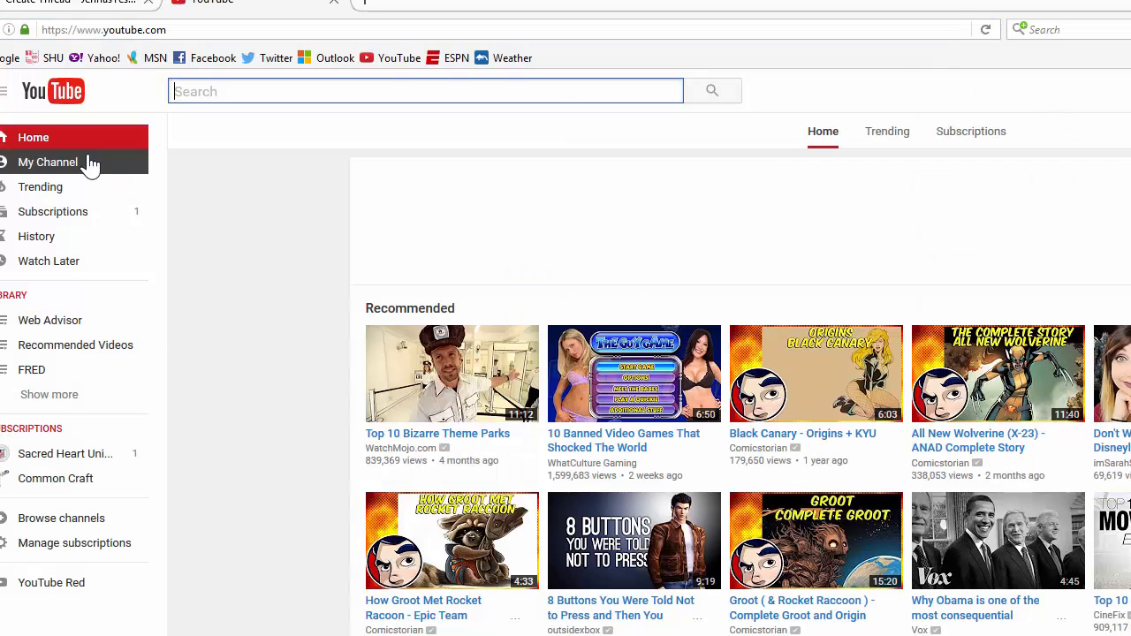
# - From the Sacred Heart channel, open 'How to Access Blackboard' and select its URL for copying
pyautogui.click(48, 162)
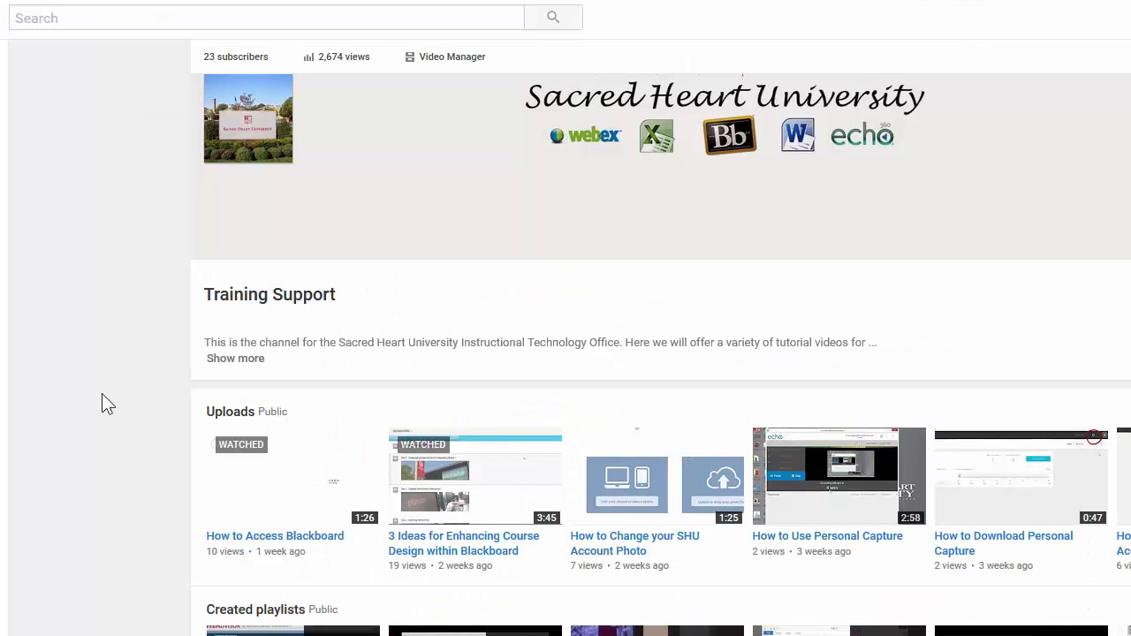
pyautogui.moveTo(120, 379)
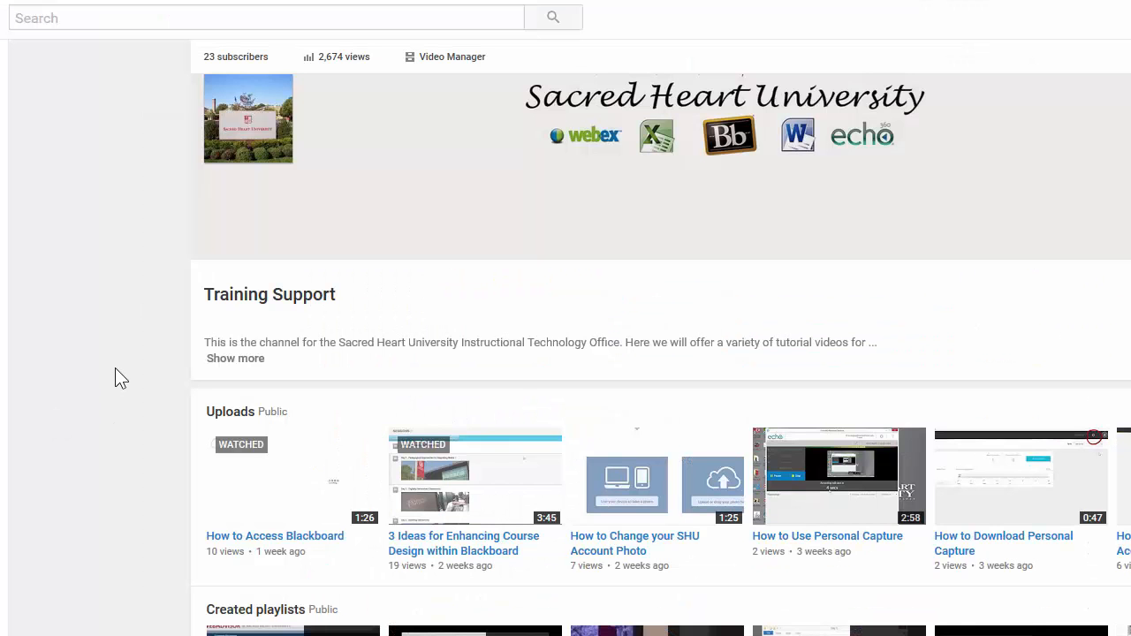
pyautogui.click(293, 477)
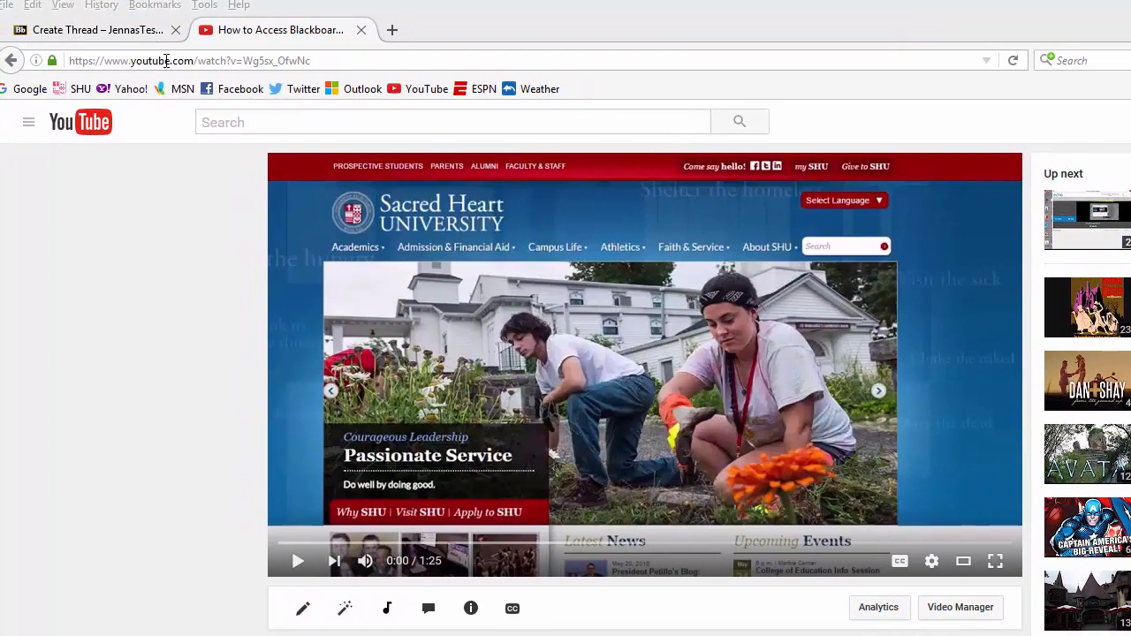
pyautogui.click(164, 60)
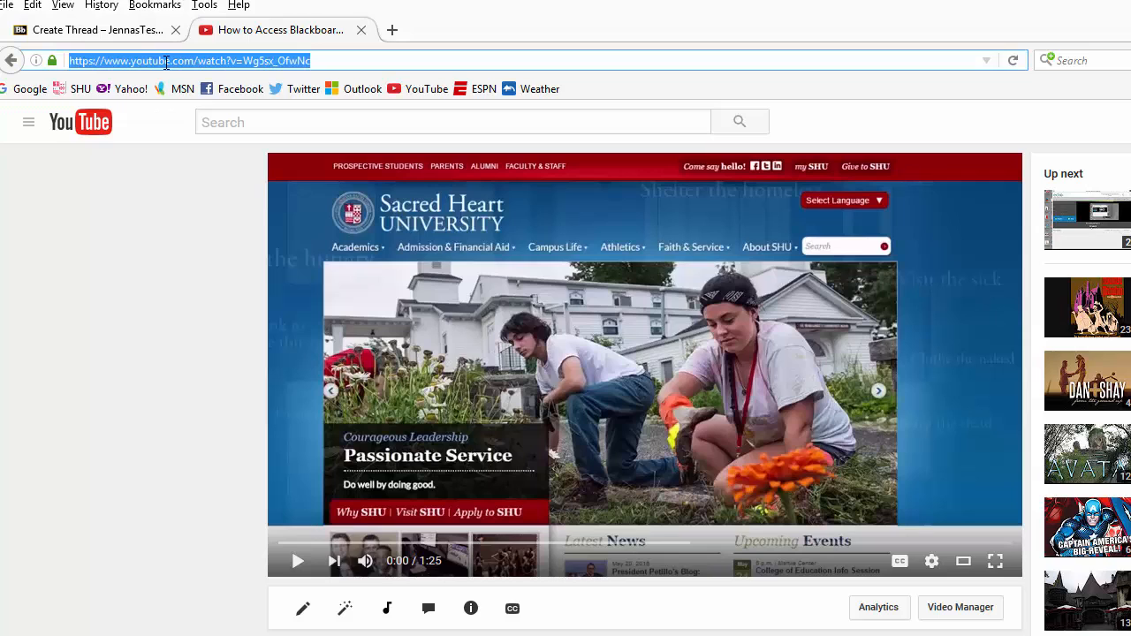
pyautogui.moveTo(258, 85)
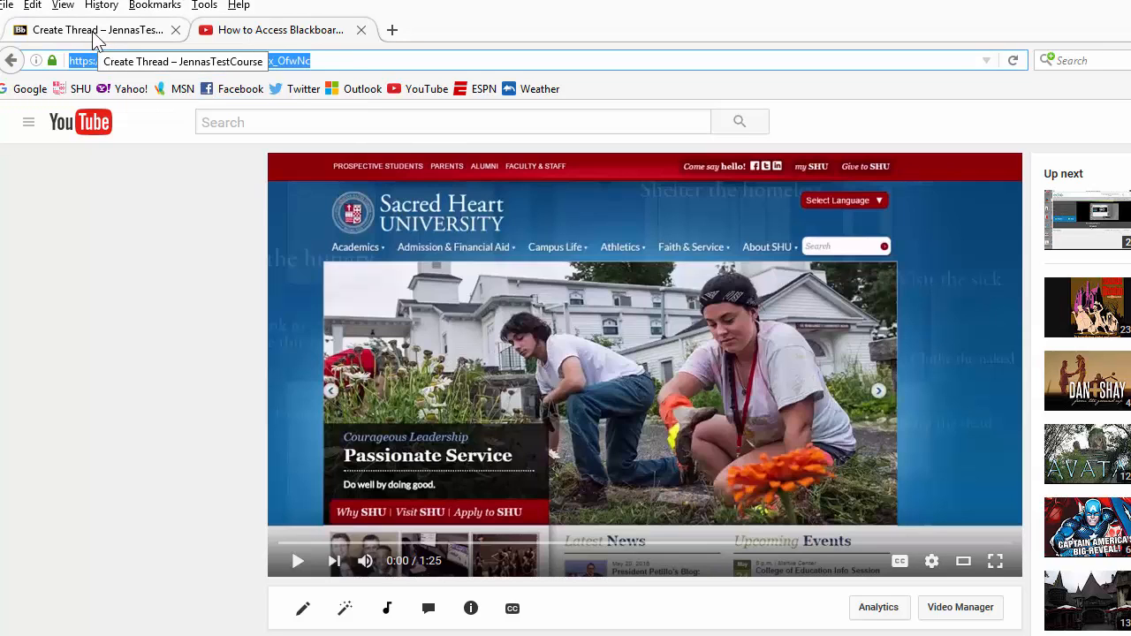
# - Back in the draft thread, embed the How to Access Blackboard YouTube video via its pasted URL
pyautogui.click(88, 28)
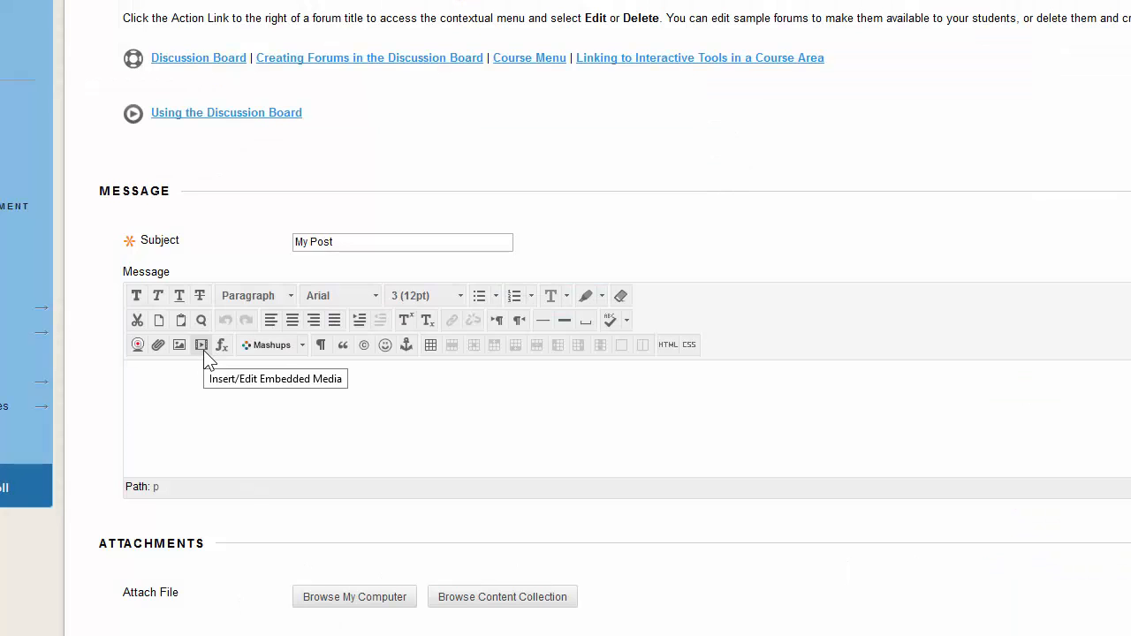
pyautogui.click(201, 344)
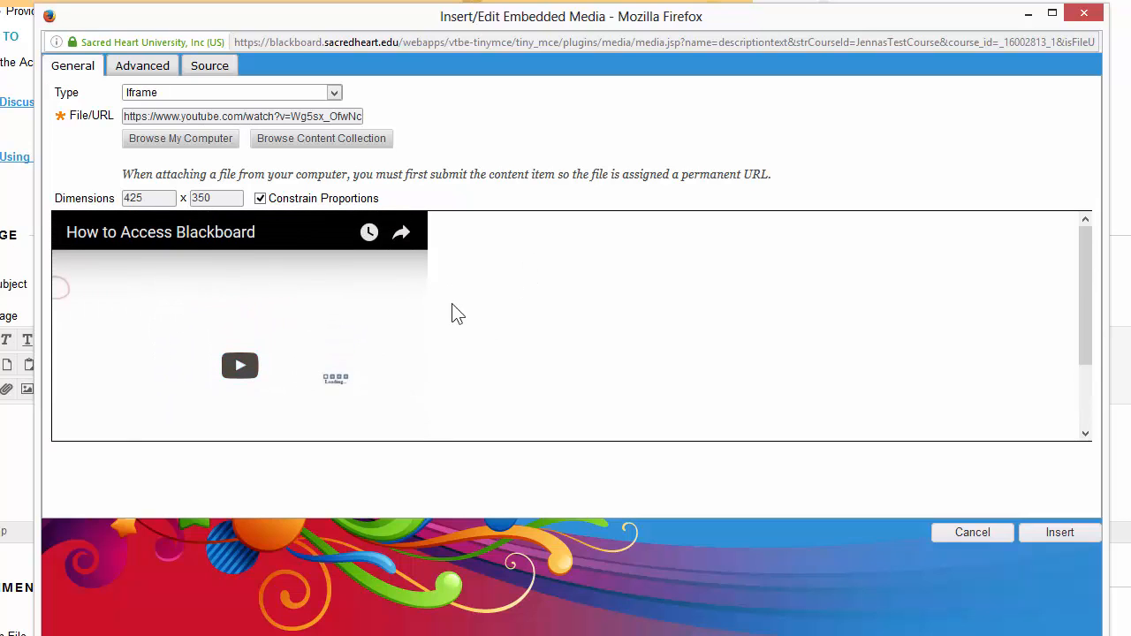
pyautogui.moveTo(1061, 534)
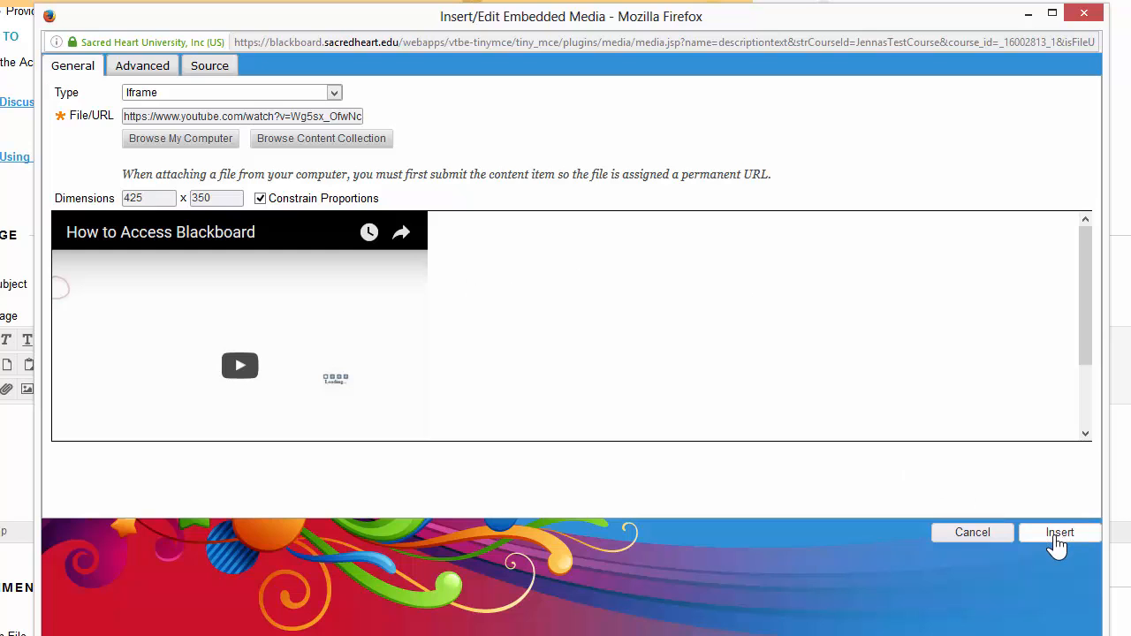
pyautogui.click(1061, 534)
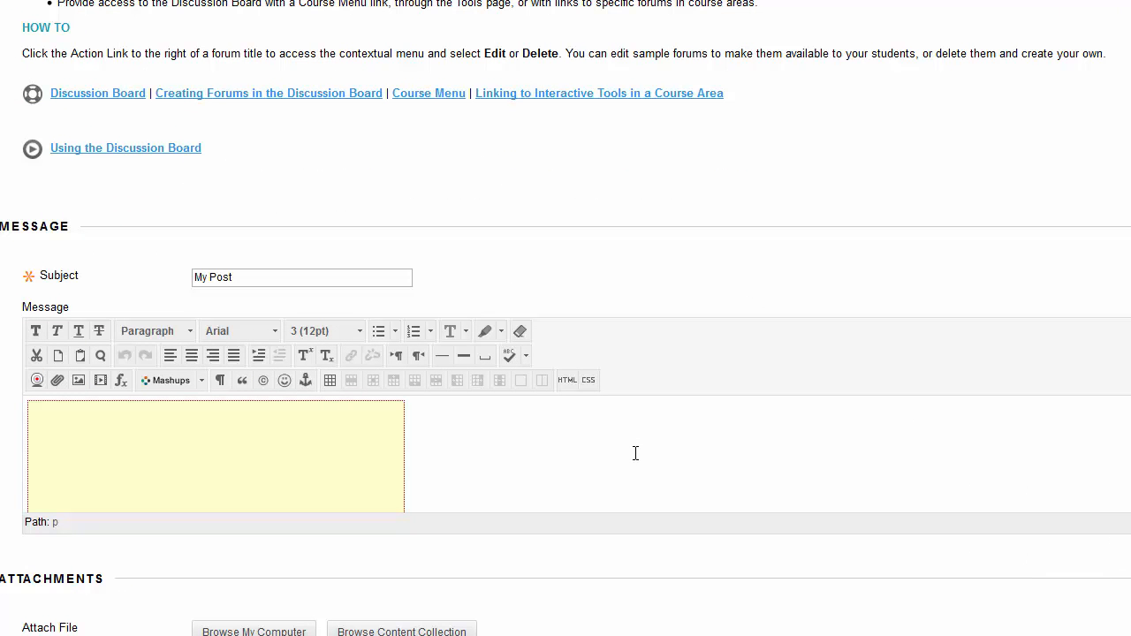
pyautogui.moveTo(633, 452)
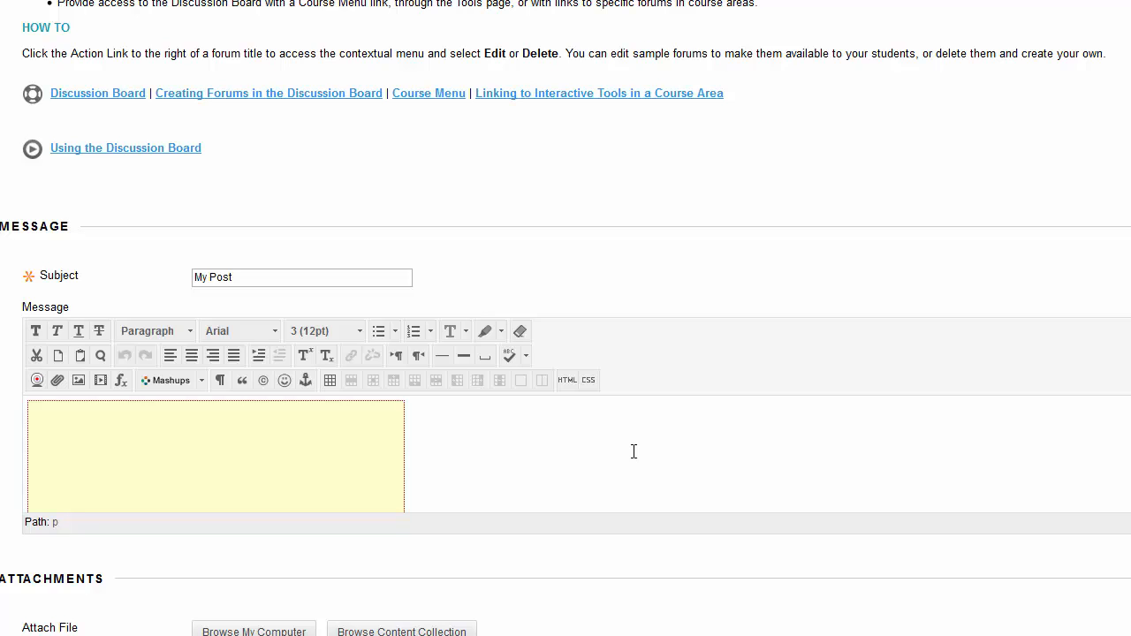
pyautogui.moveTo(396, 462)
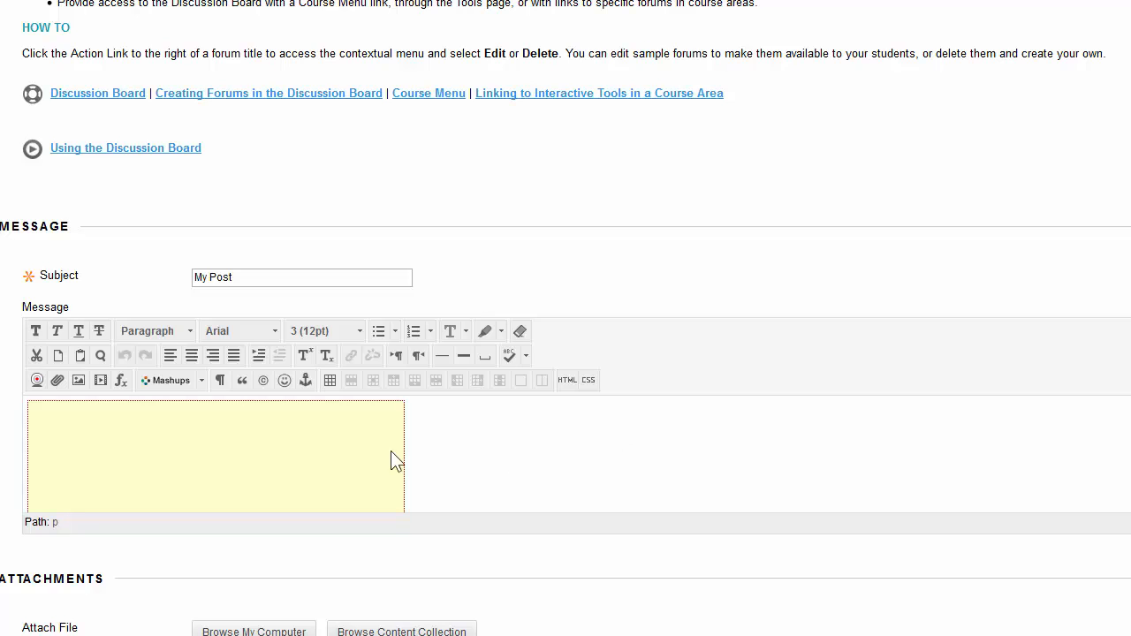
pyautogui.moveTo(99, 380)
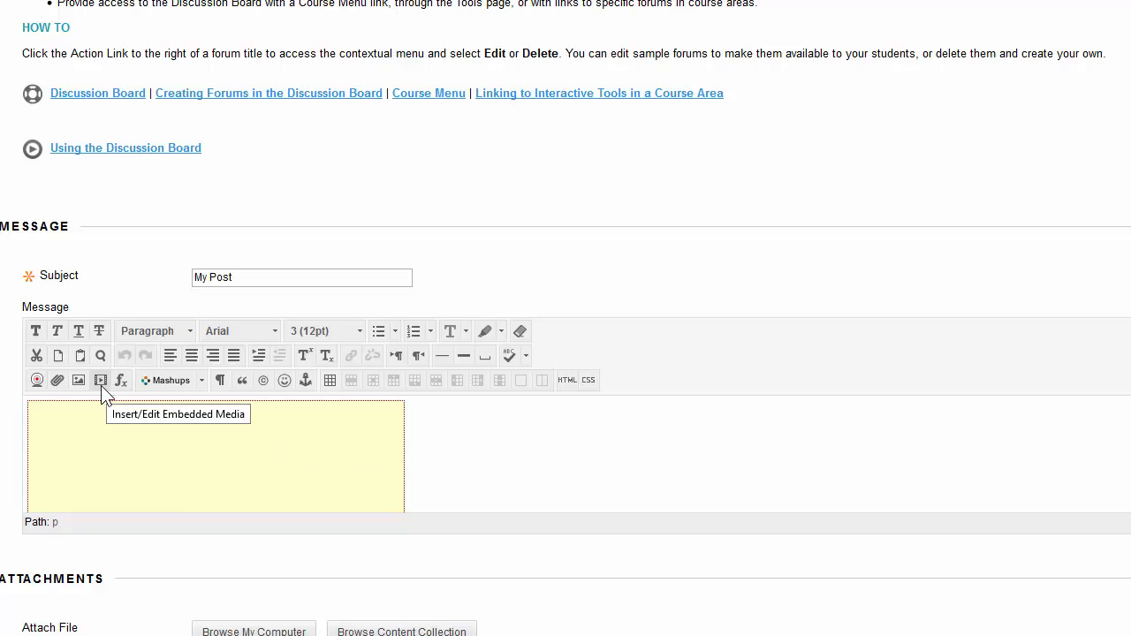
# - Upload Freshman Orientation.mp4 from the computer's Videos folder as a second embedded media file
pyautogui.click(99, 380)
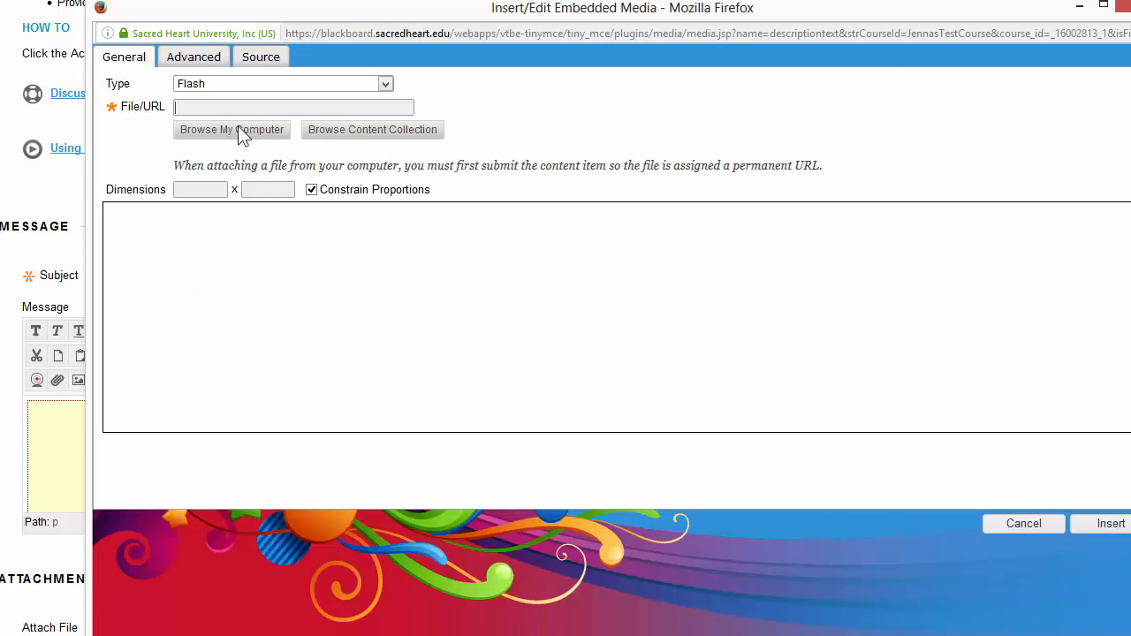
pyautogui.click(232, 129)
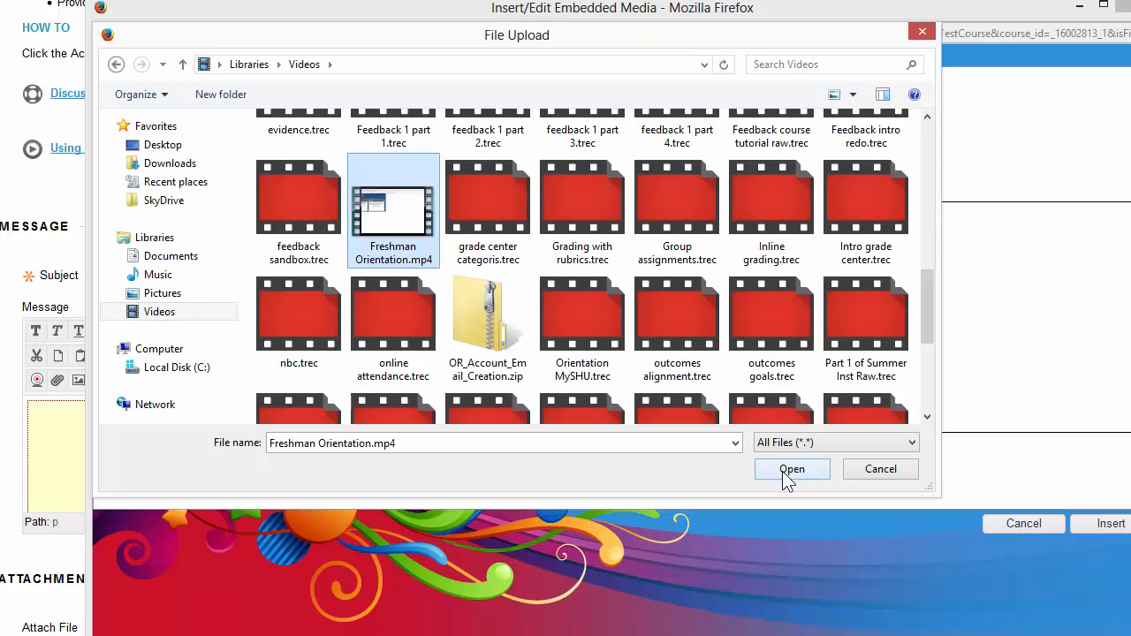
pyautogui.click(792, 470)
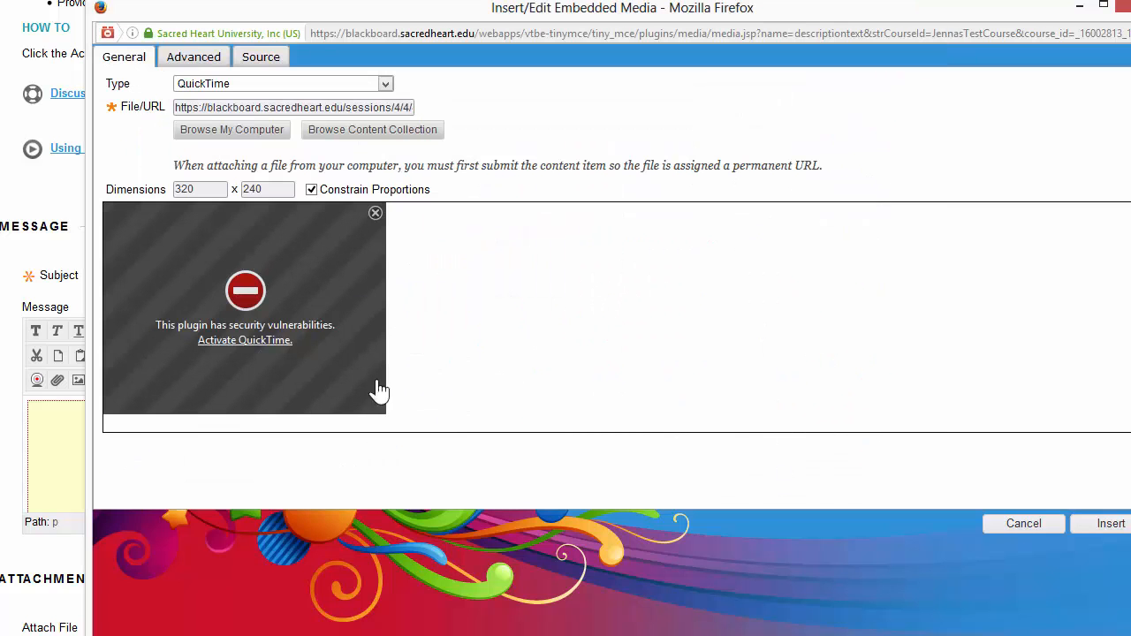
pyautogui.moveTo(1082, 591)
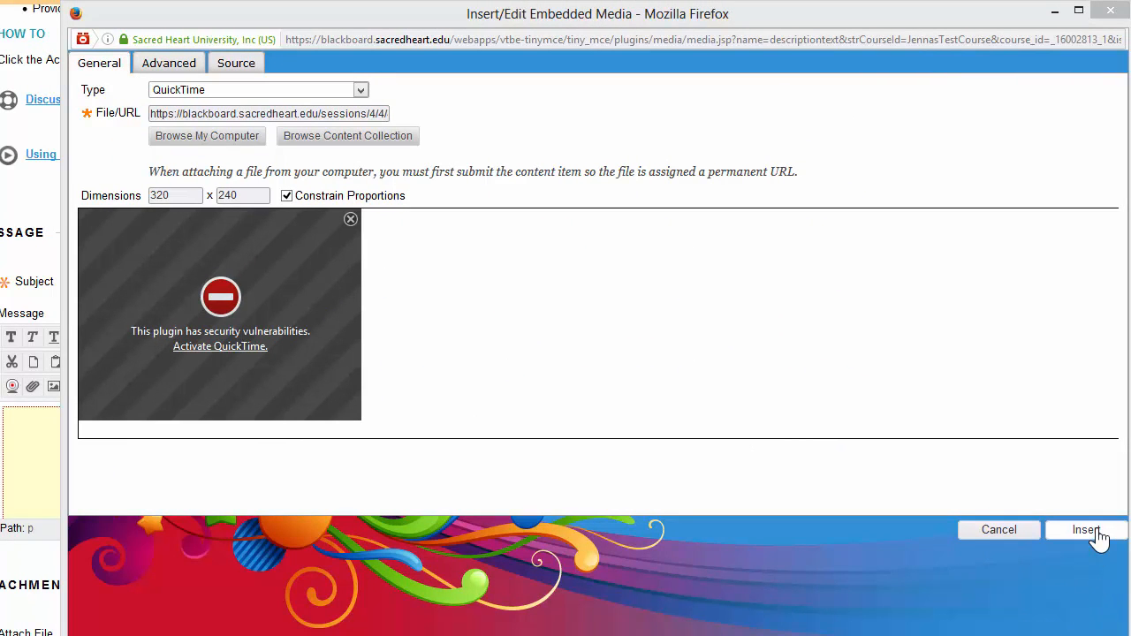
# - Insert the uploaded video into the message and submit the 'My Post' thread to the forum
pyautogui.click(1085, 530)
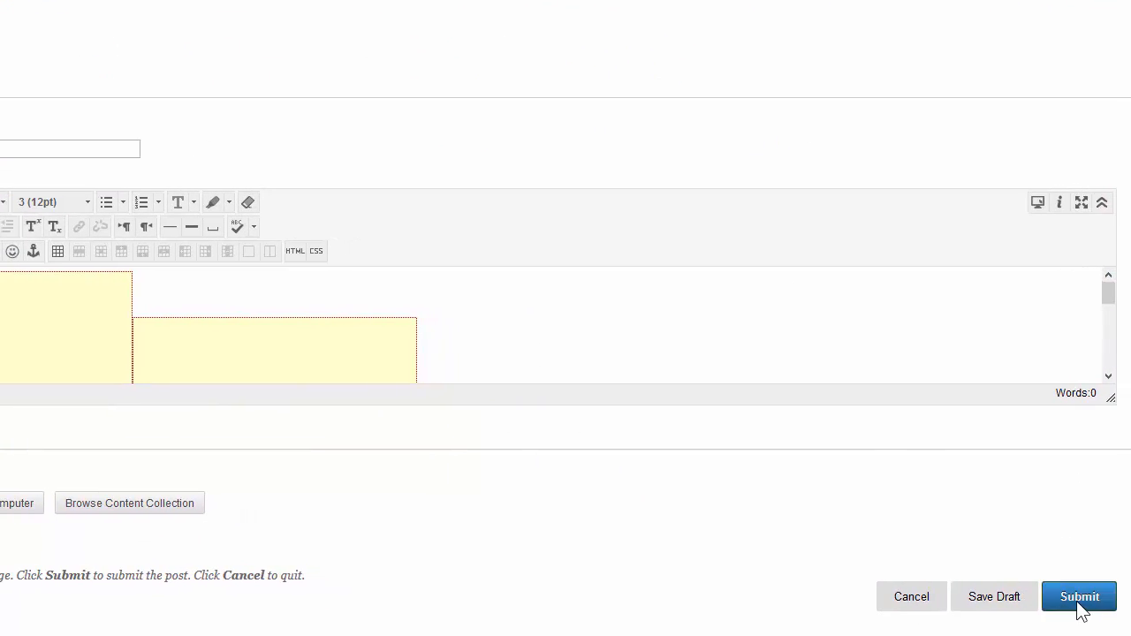
pyautogui.click(1082, 598)
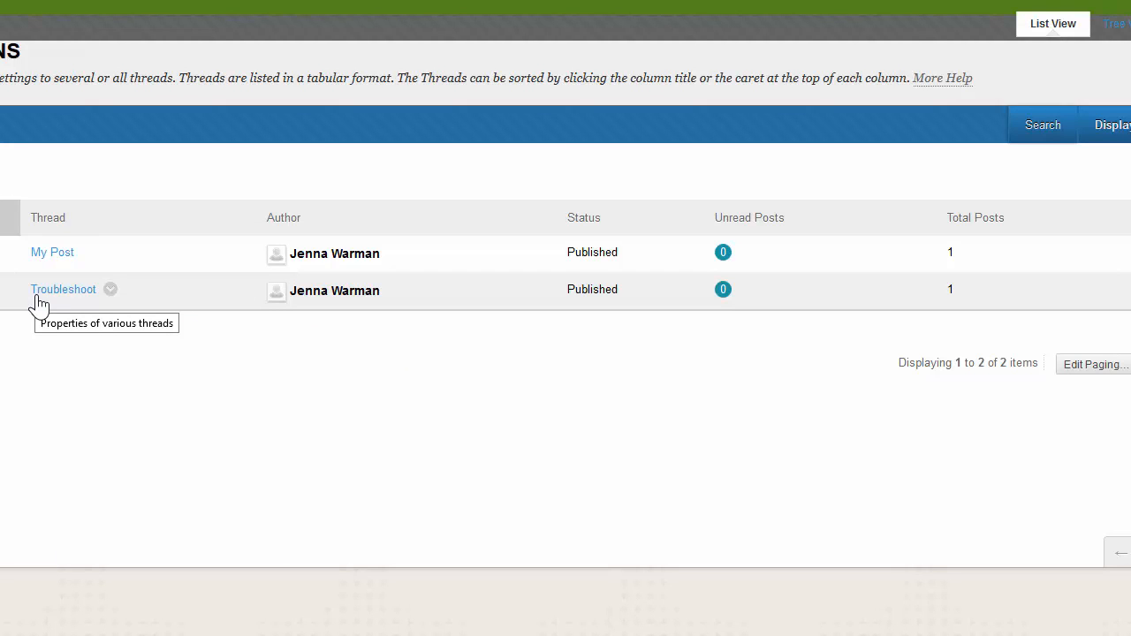
pyautogui.moveTo(659, 39)
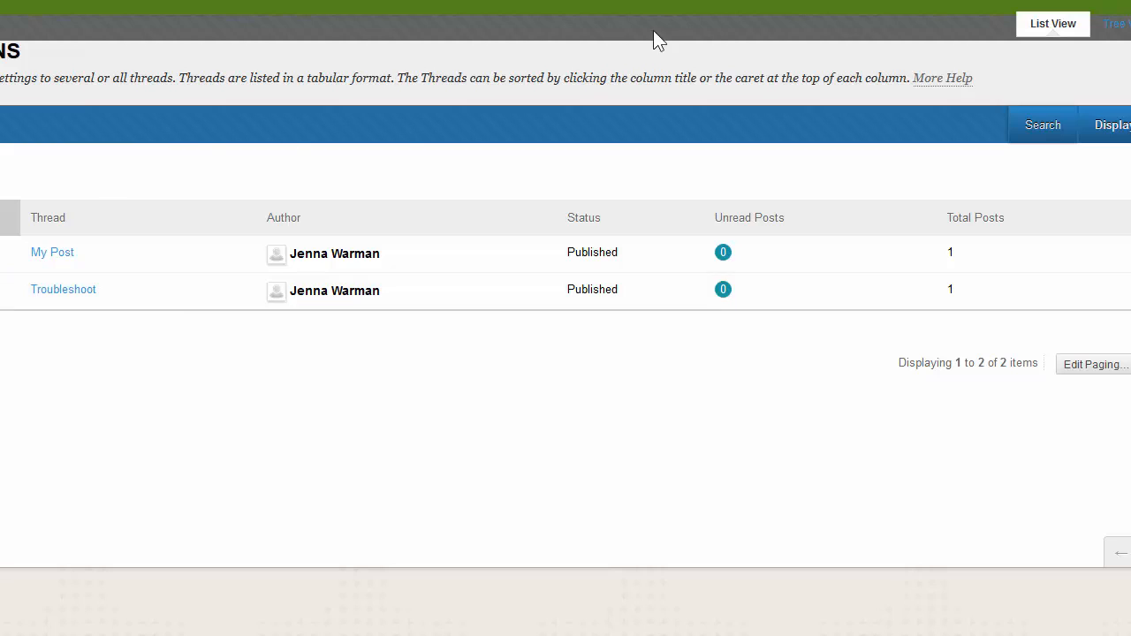